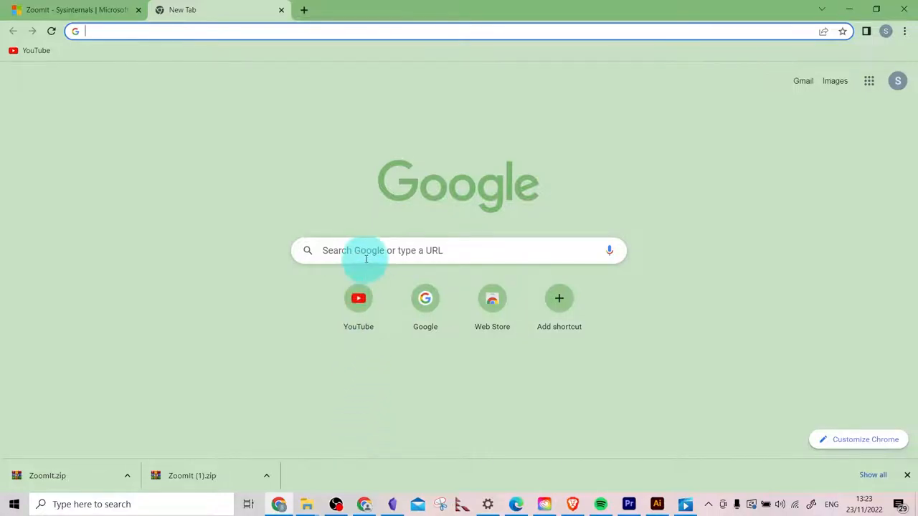
# Search Google for 'zoomit microsoft' and open the 'ZoomIt - Sysinternals - Microsoft Learn' result.
pyautogui.click(367, 250)
pyautogui.write('zoomit microsoft')
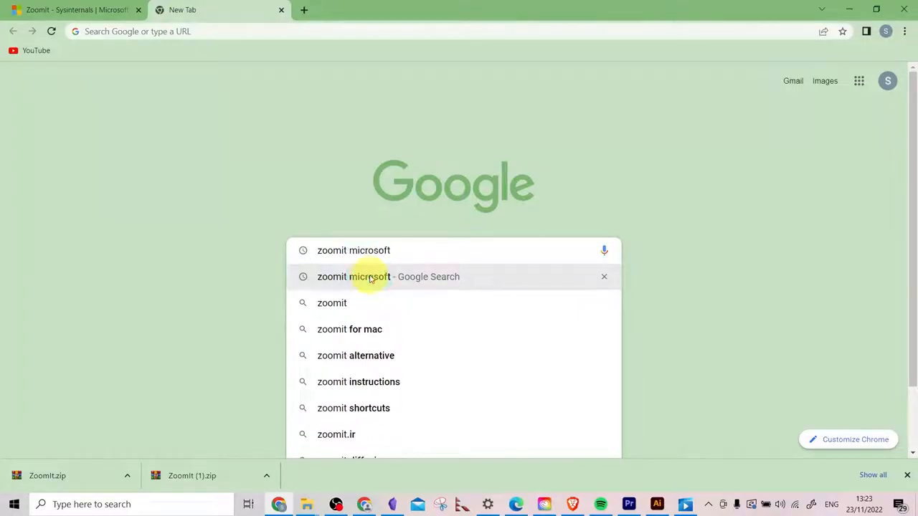
pyautogui.click(388, 276)
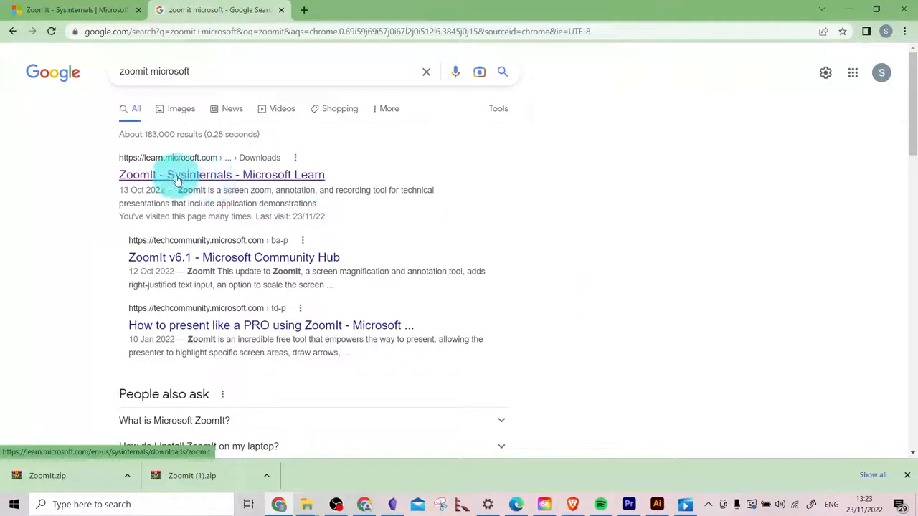
pyautogui.click(221, 174)
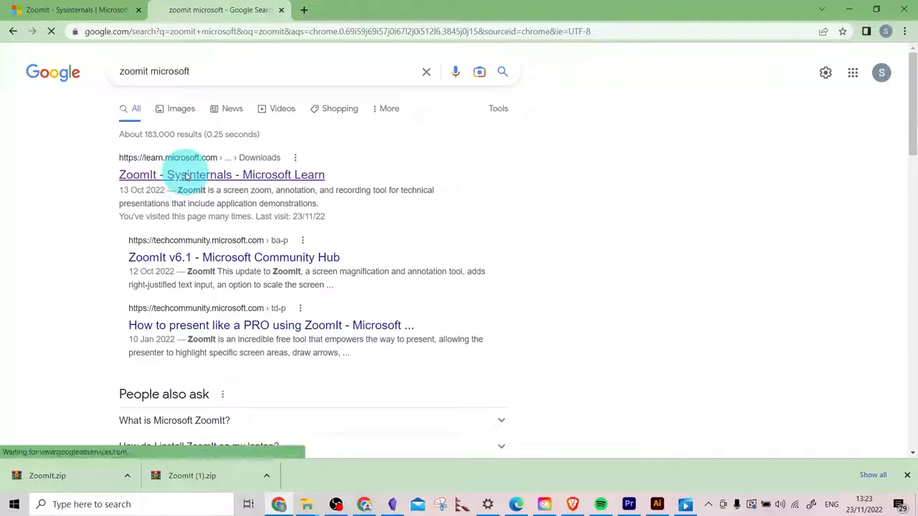
pyautogui.click(222, 174)
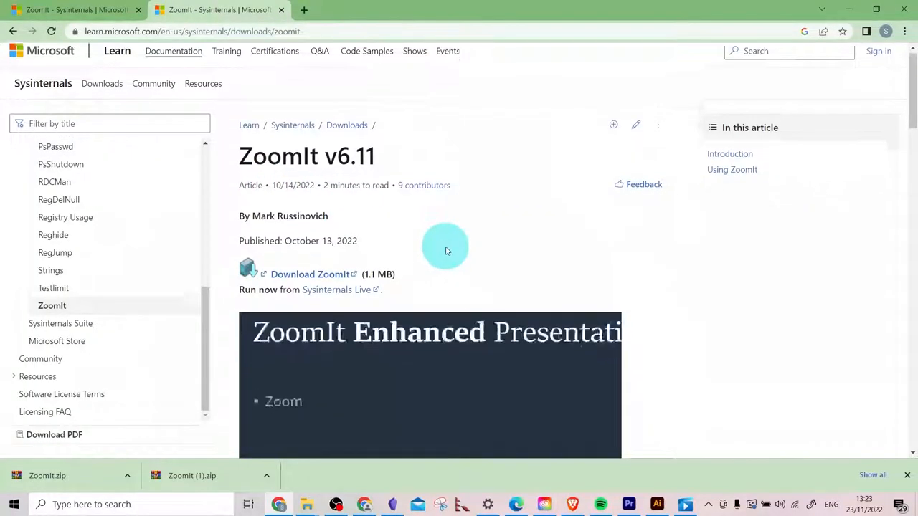
# Scroll down the ZoomIt Microsoft Learn page to the Download ZoomIt link.
pyautogui.scroll(-3)
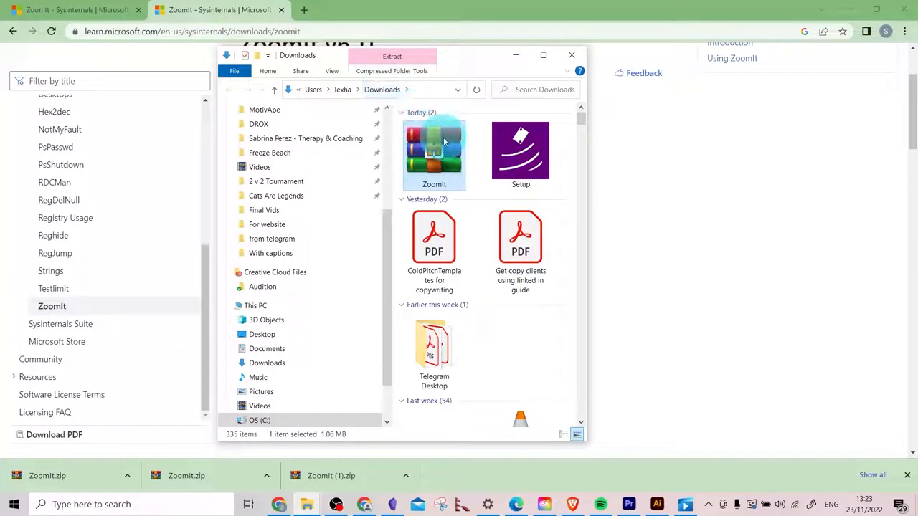
# Cut the ZoomIt zip from Downloads and browse to the OS (C:) drive.
pyautogui.rightClick(434, 150)
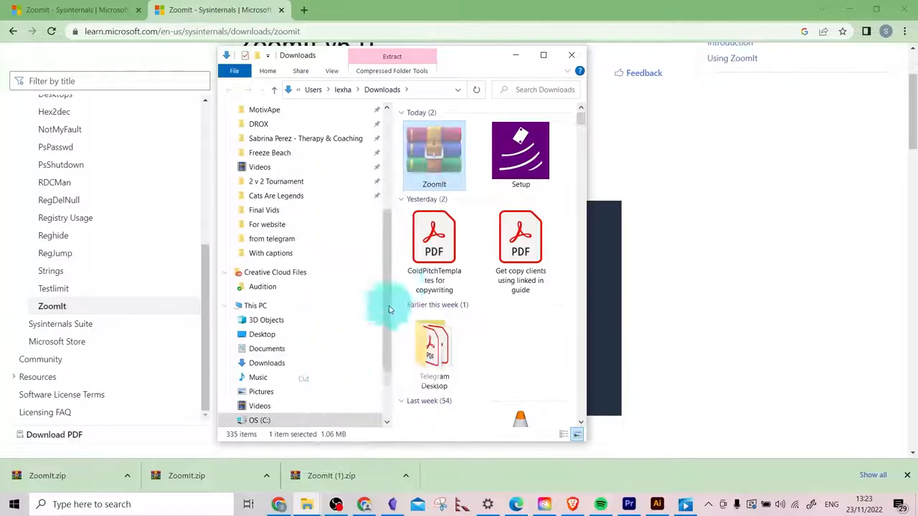
pyautogui.scroll(-3)
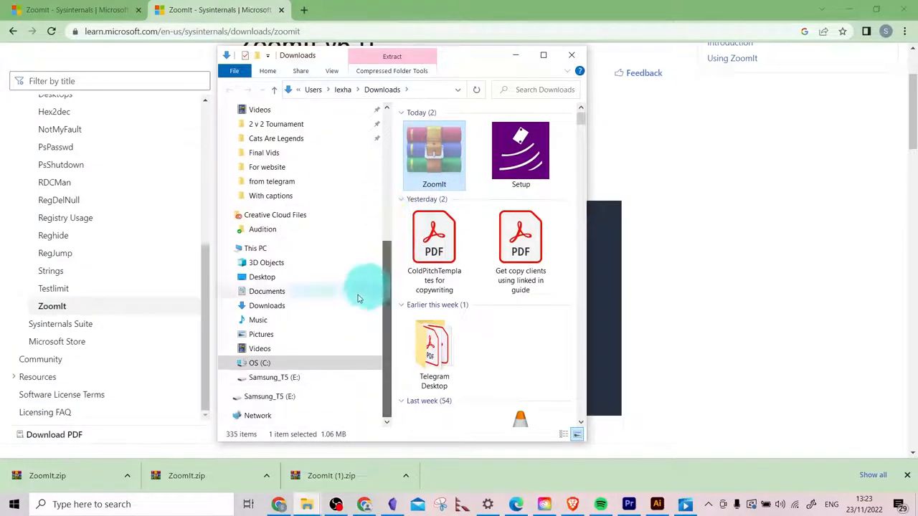
pyautogui.click(260, 362)
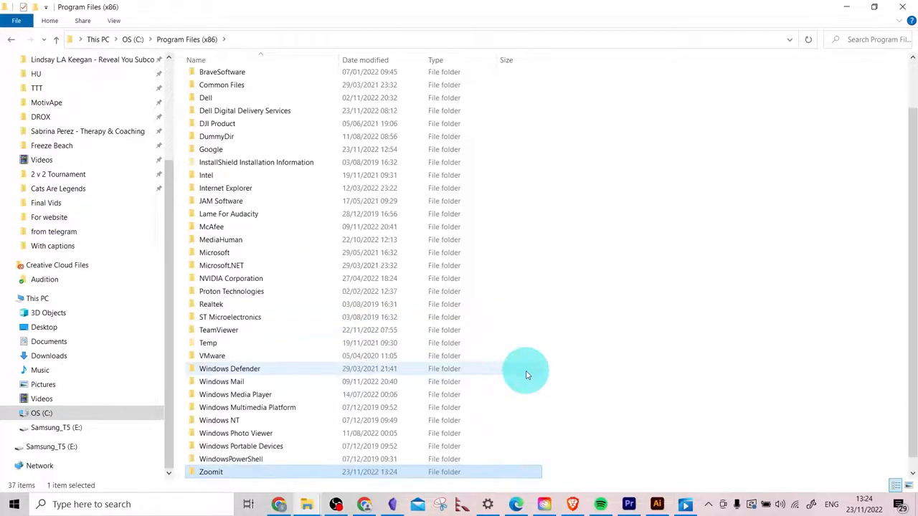
# Paste the ZoomIt zip into the empty Zoomit folder in Program Files (x86).
pyautogui.doubleClick(211, 472)
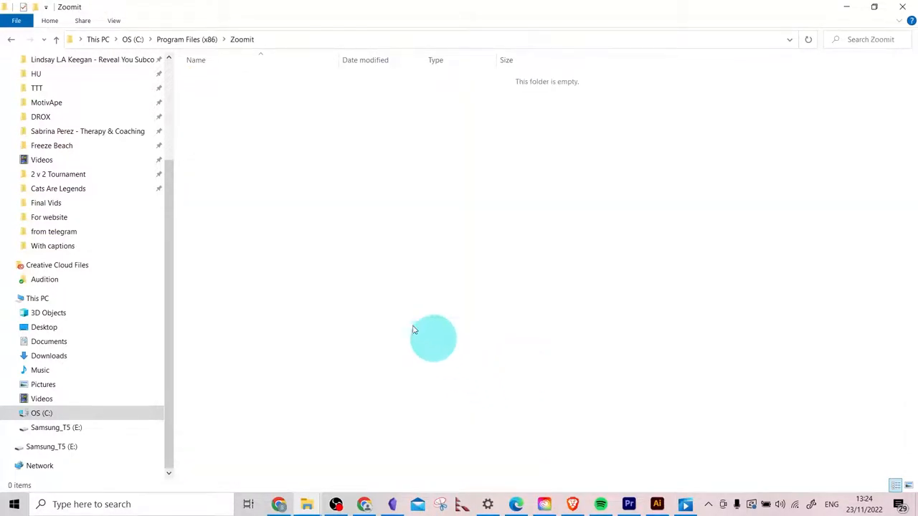
pyautogui.rightClick(434, 338)
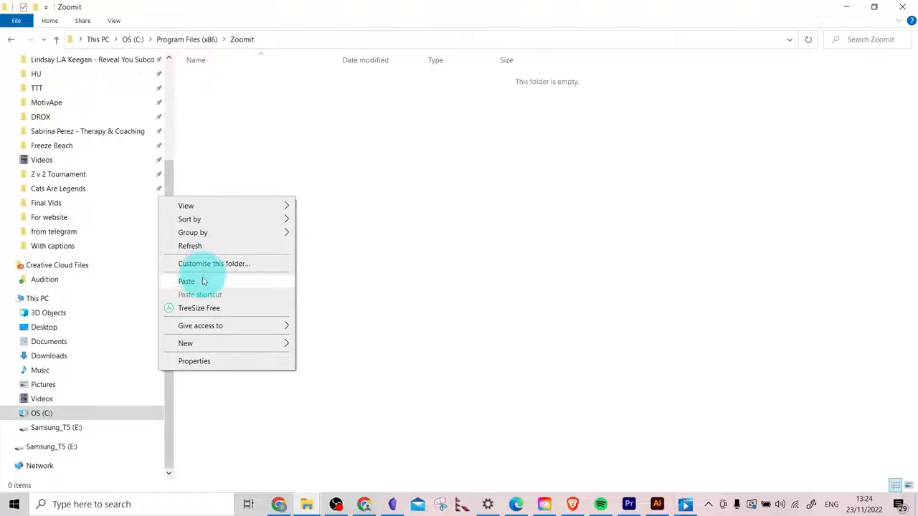
pyautogui.click(186, 280)
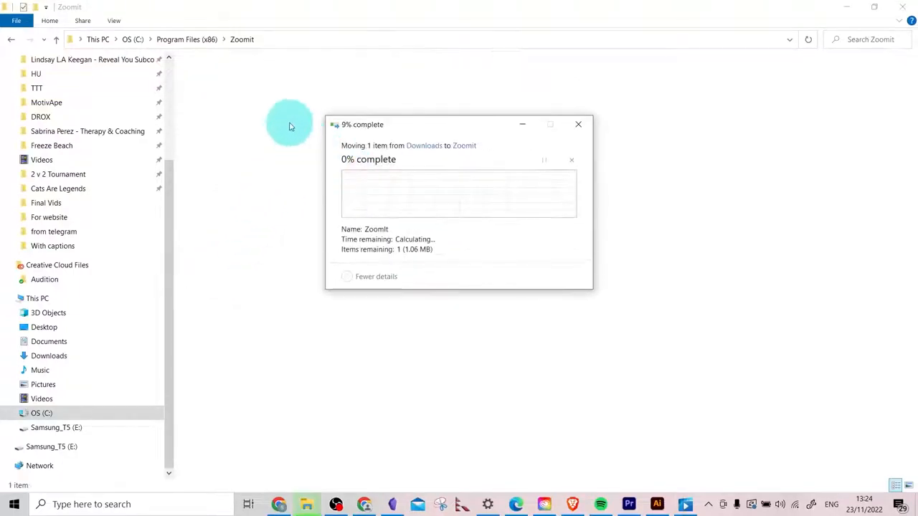
pyautogui.rightClick(211, 77)
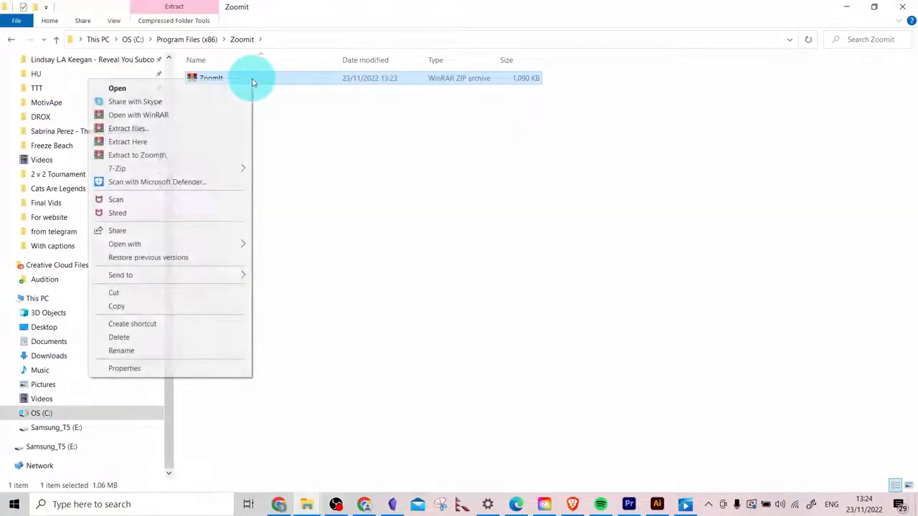
# Extract the ZoomIt zip into the Zoomit folder and launch the ZoomIt application.
pyautogui.click(128, 141)
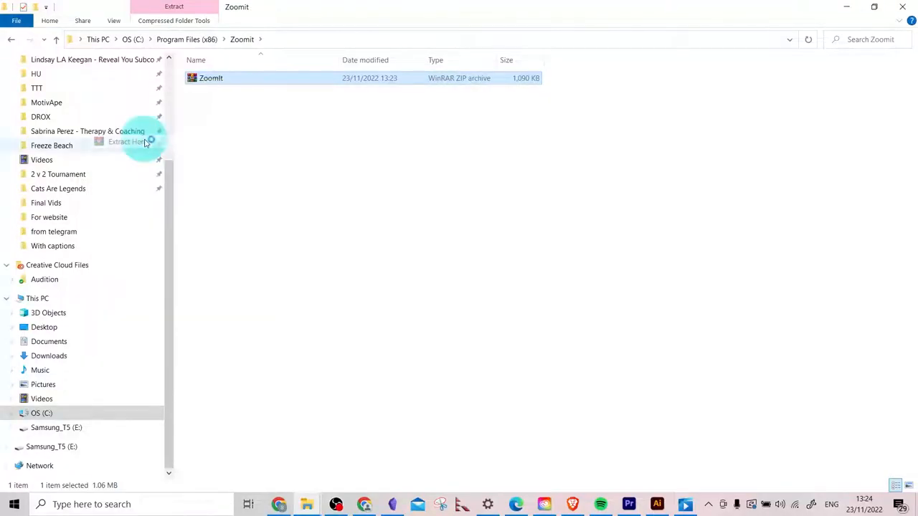
pyautogui.click(127, 141)
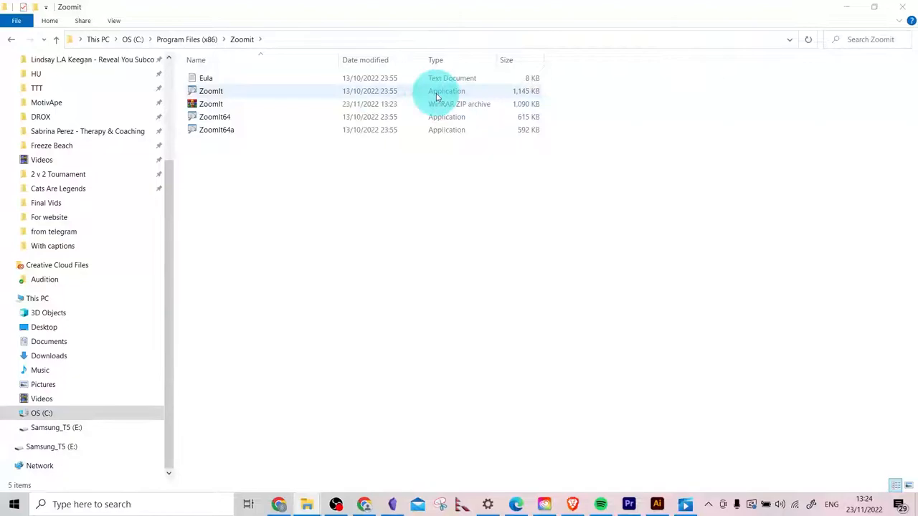
pyautogui.click(211, 91)
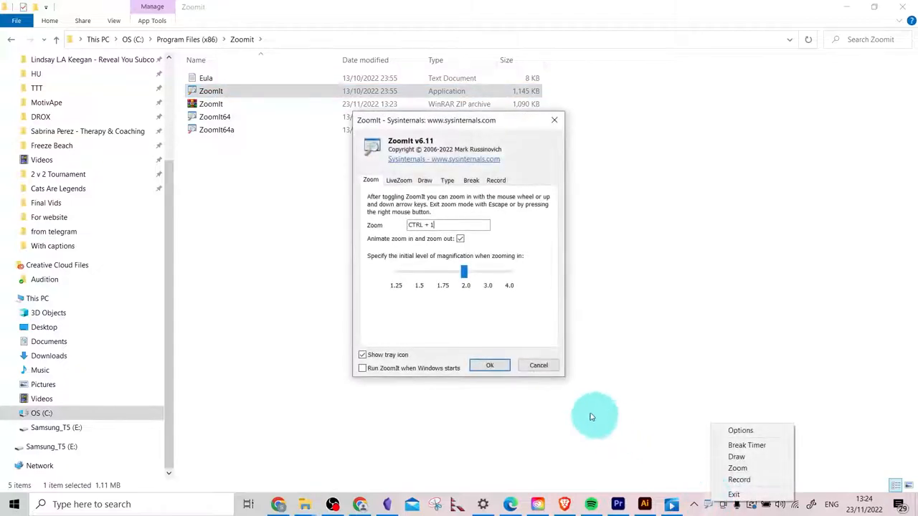
pyautogui.moveTo(384, 239)
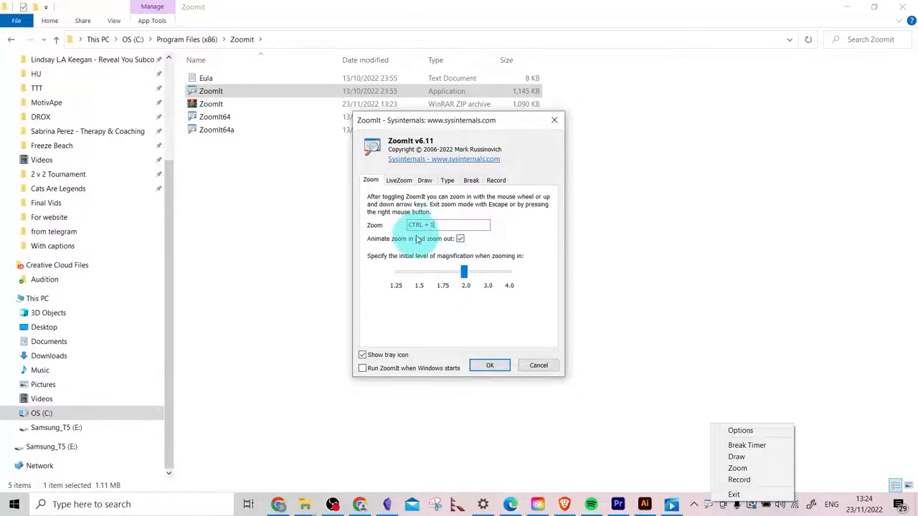
# Set ZoomIt's initial magnification slider to 2.0 on the Zoom tab.
pyautogui.click(463, 271)
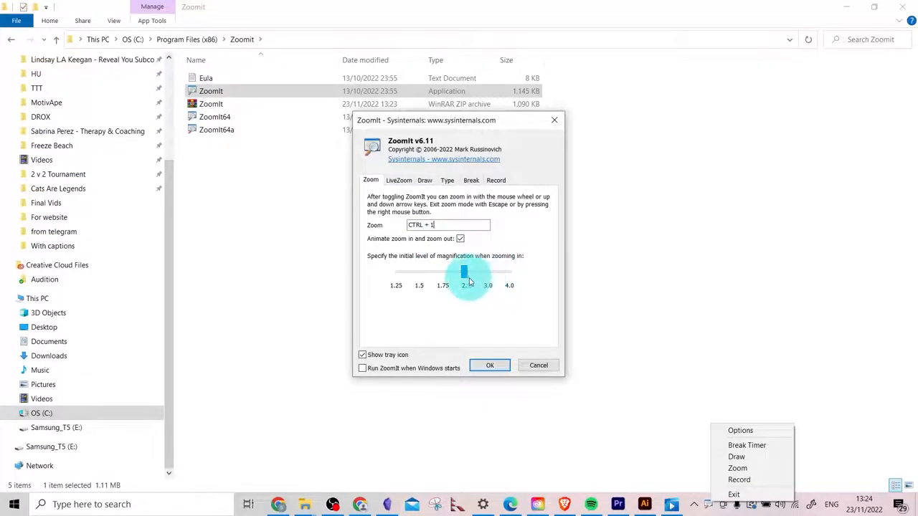